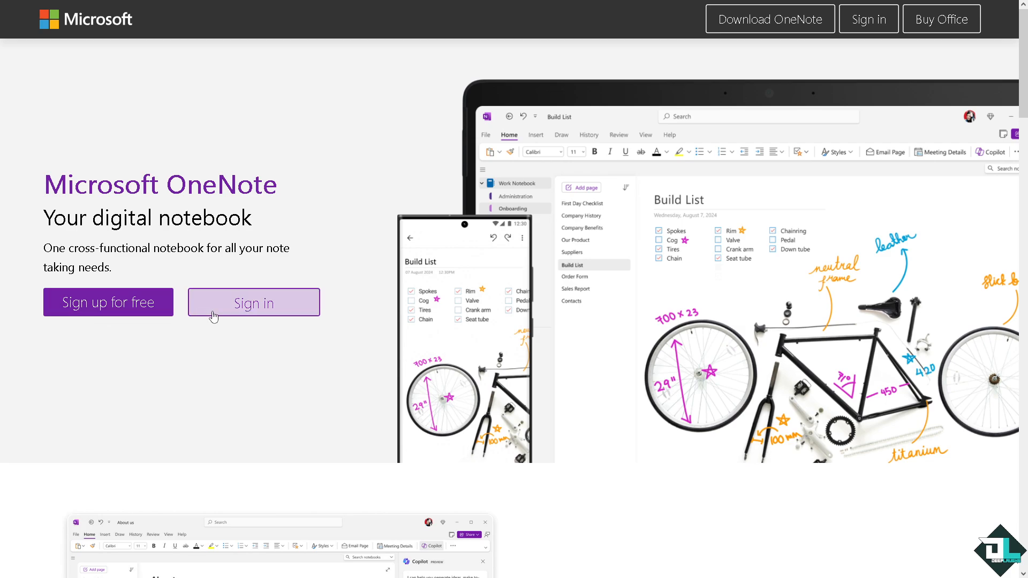
pyautogui.moveTo(265, 303)
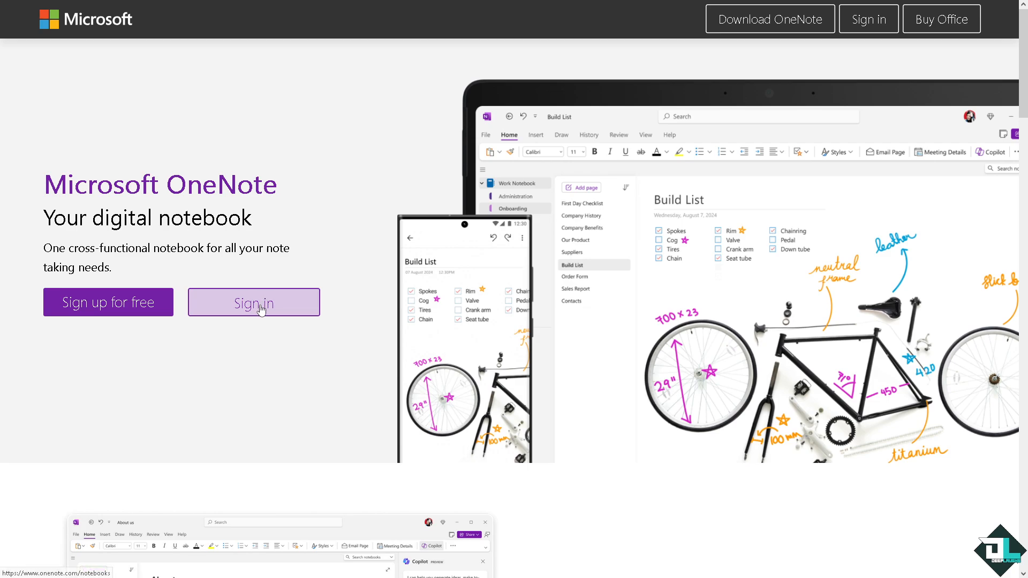
pyautogui.moveTo(205, 377)
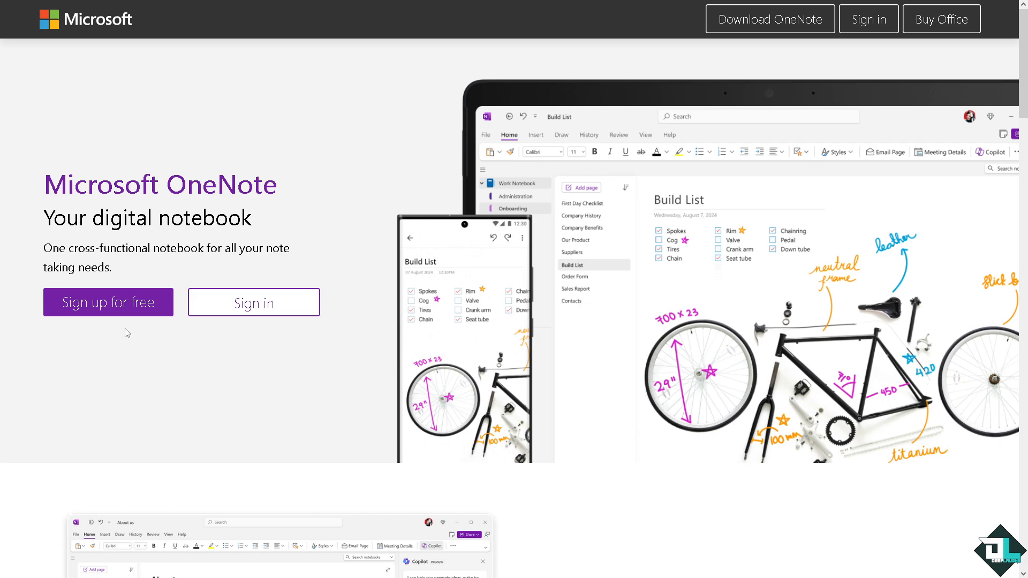
pyautogui.moveTo(107, 302)
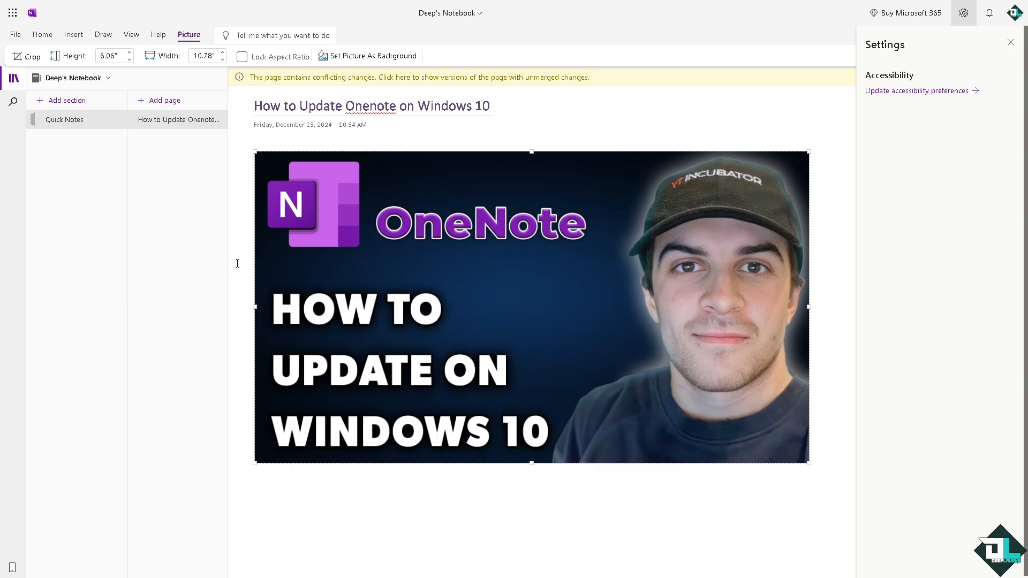
pyautogui.moveTo(276, 263)
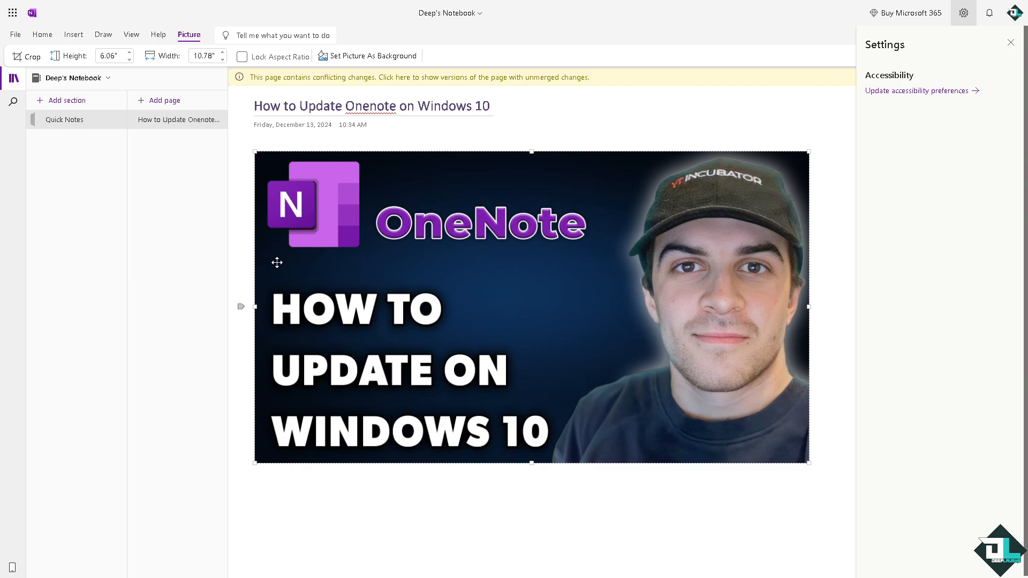
pyautogui.moveTo(394, 196)
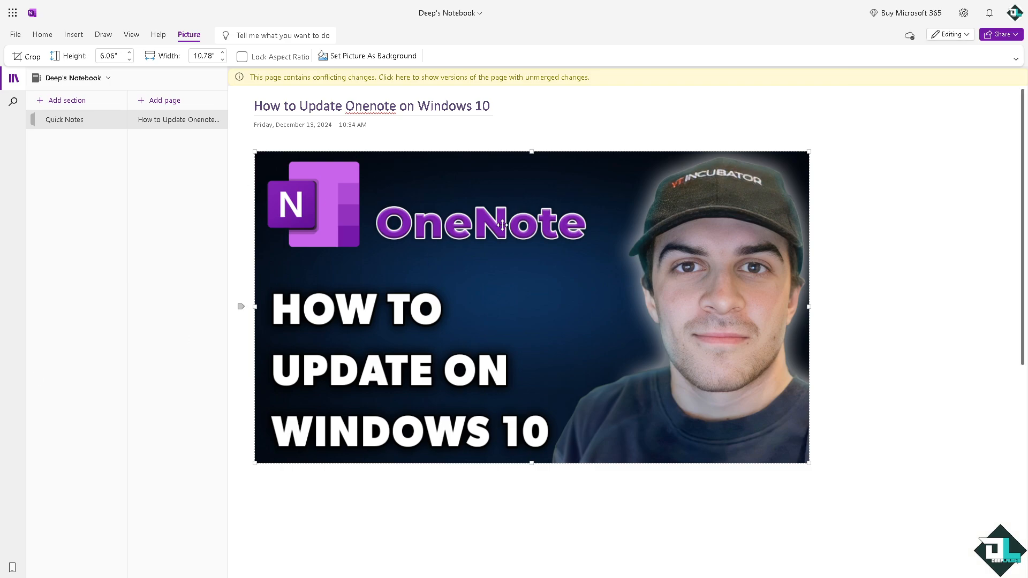
pyautogui.moveTo(504, 221)
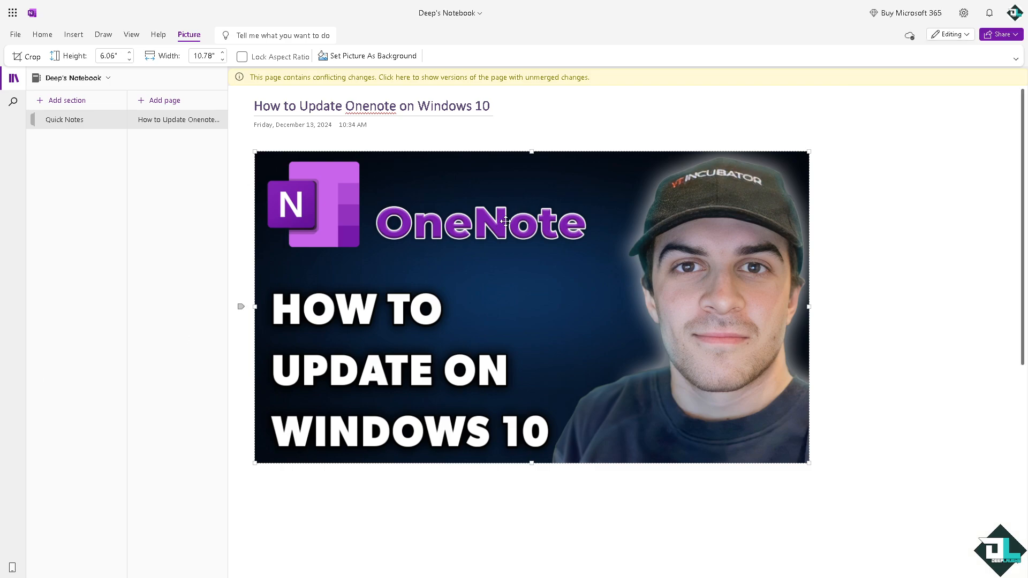
pyautogui.moveTo(398, 174)
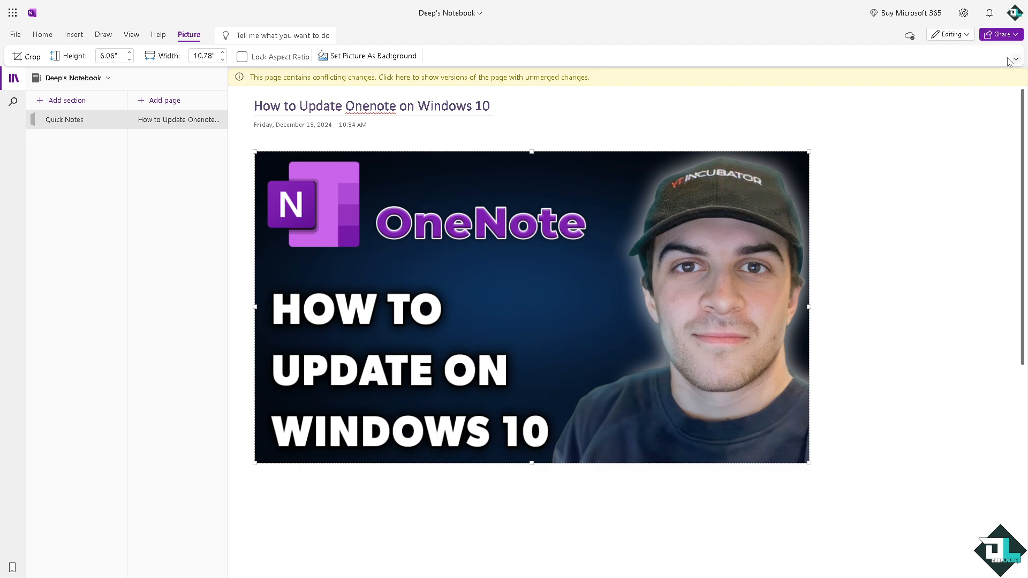
# Reopen the web Settings pane via the gear icon beside the update page
pyautogui.click(1017, 59)
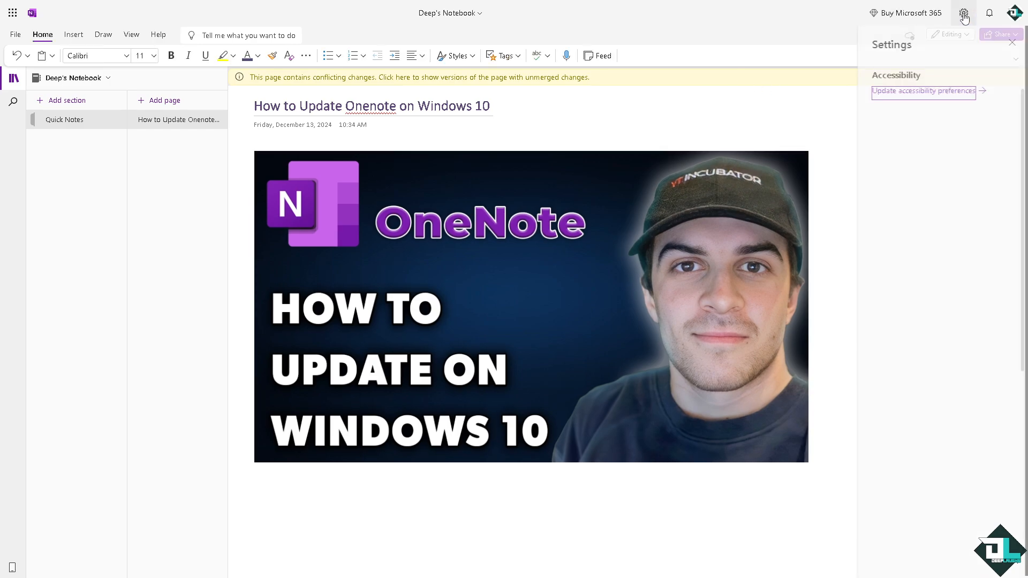
# Cancel out of the accessibility preferences dialog unchanged and go to File > Info
pyautogui.click(922, 90)
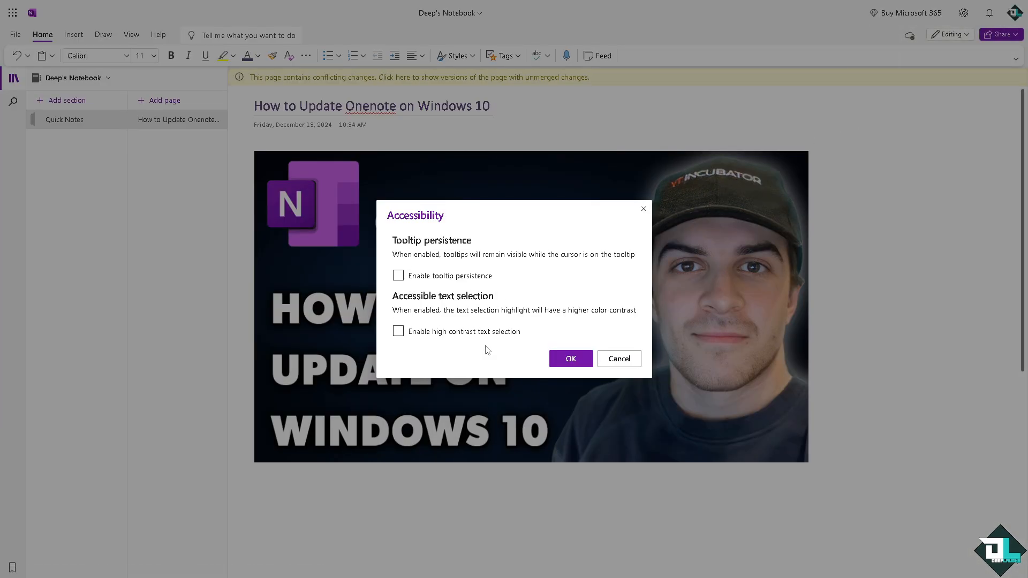
pyautogui.click(569, 358)
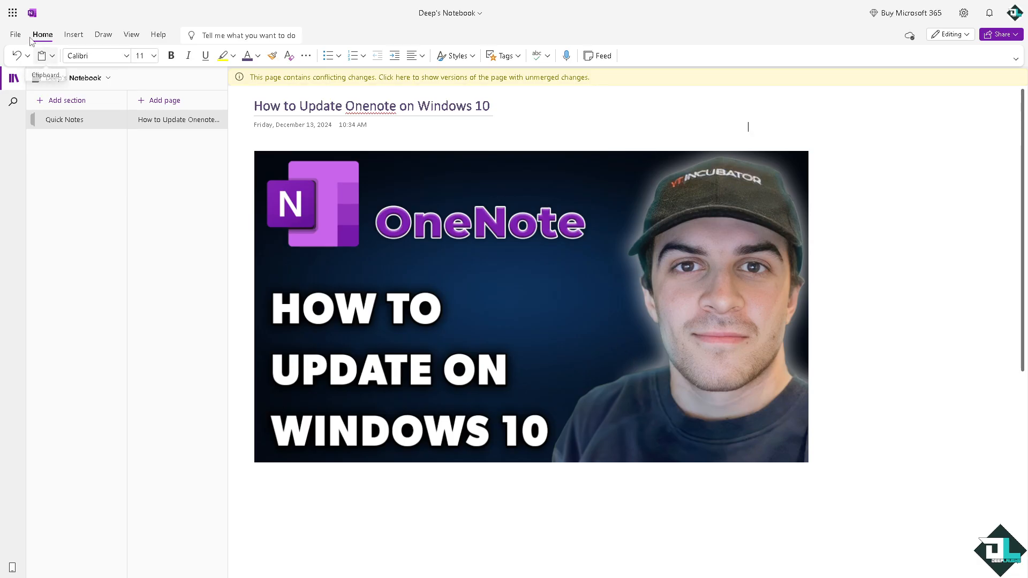
pyautogui.click(14, 34)
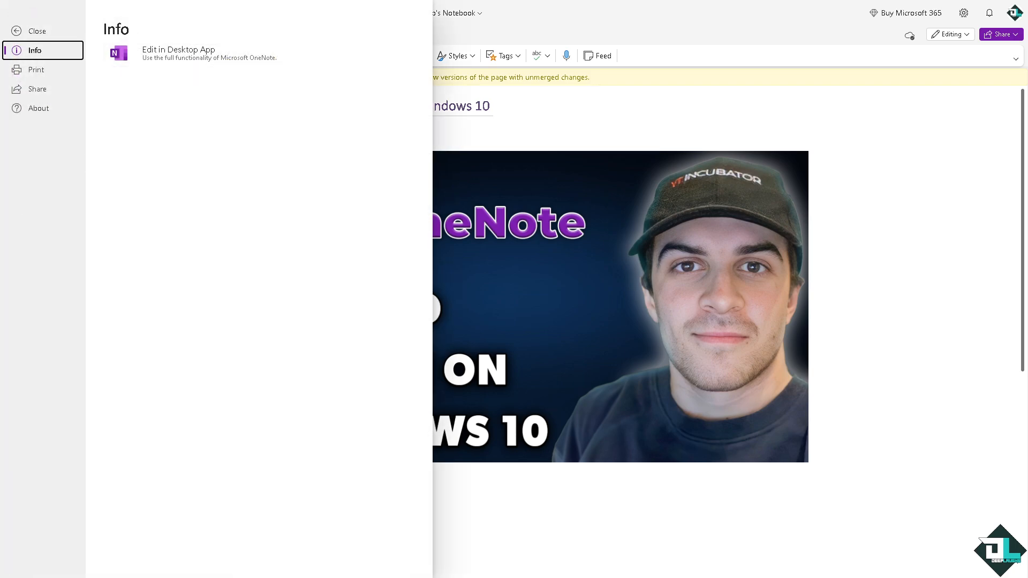
# Launch the page in the OneNote desktop app via Edit in Desktop App
pyautogui.click(179, 54)
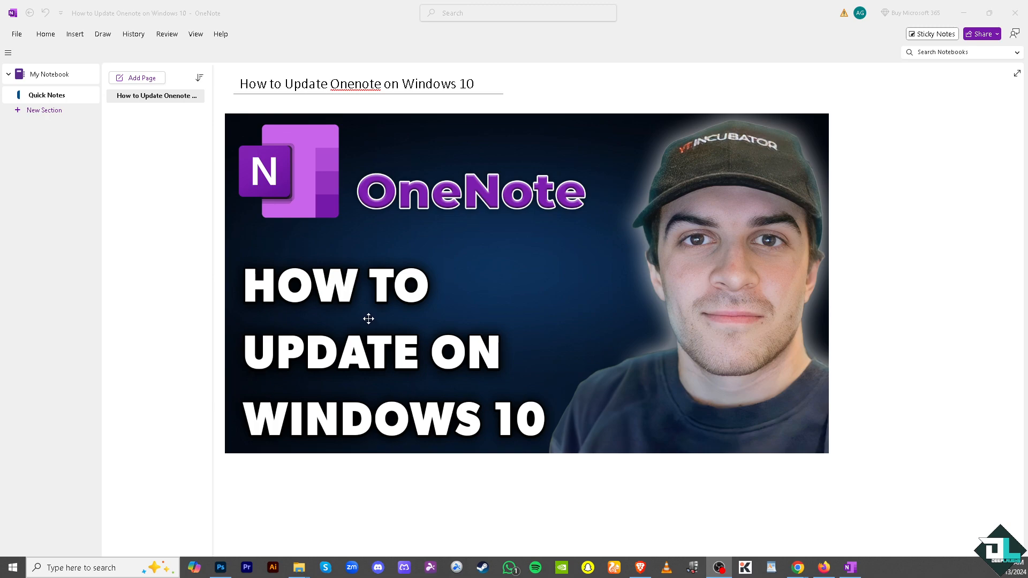
pyautogui.moveTo(254, 153)
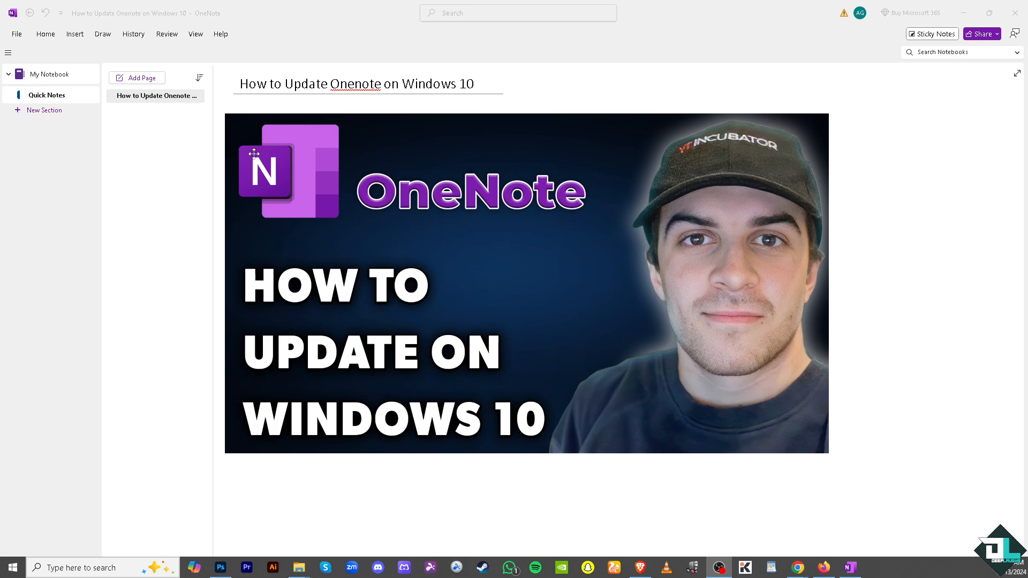
pyautogui.moveTo(13, 42)
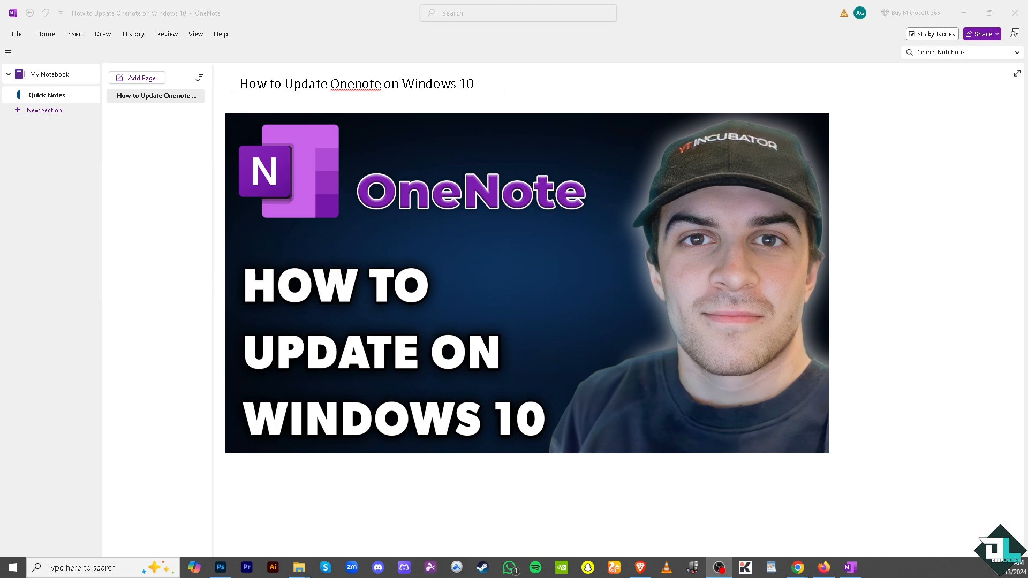
# Go to File > Account to show product information and update options
pyautogui.click(16, 33)
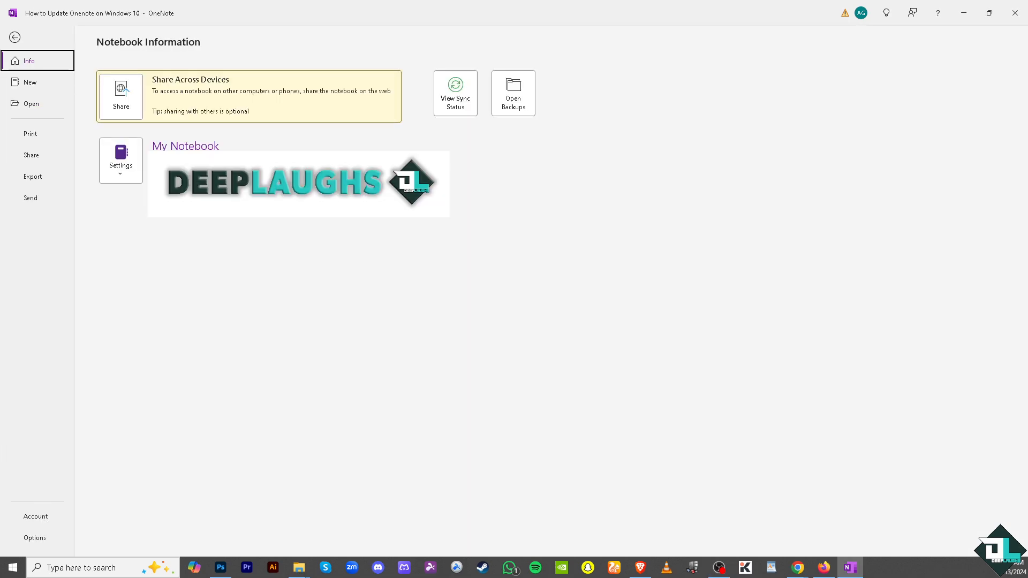
pyautogui.click(37, 516)
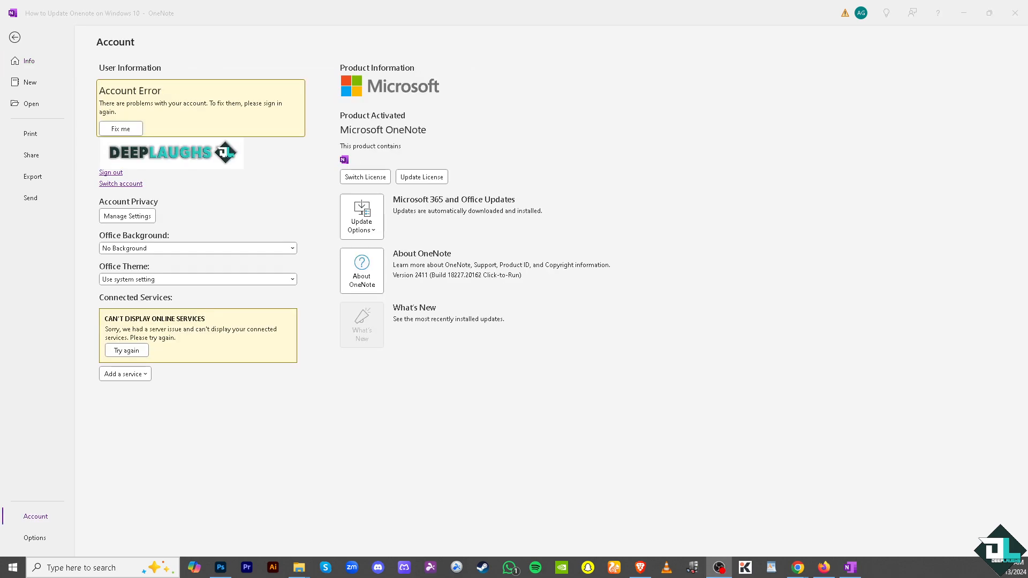
pyautogui.moveTo(386, 397)
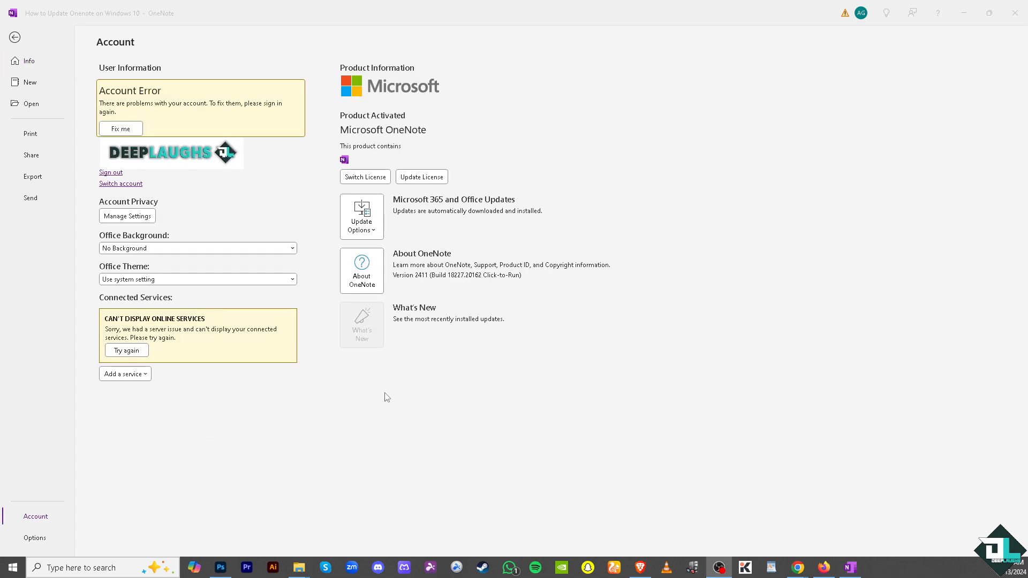
pyautogui.moveTo(439, 210)
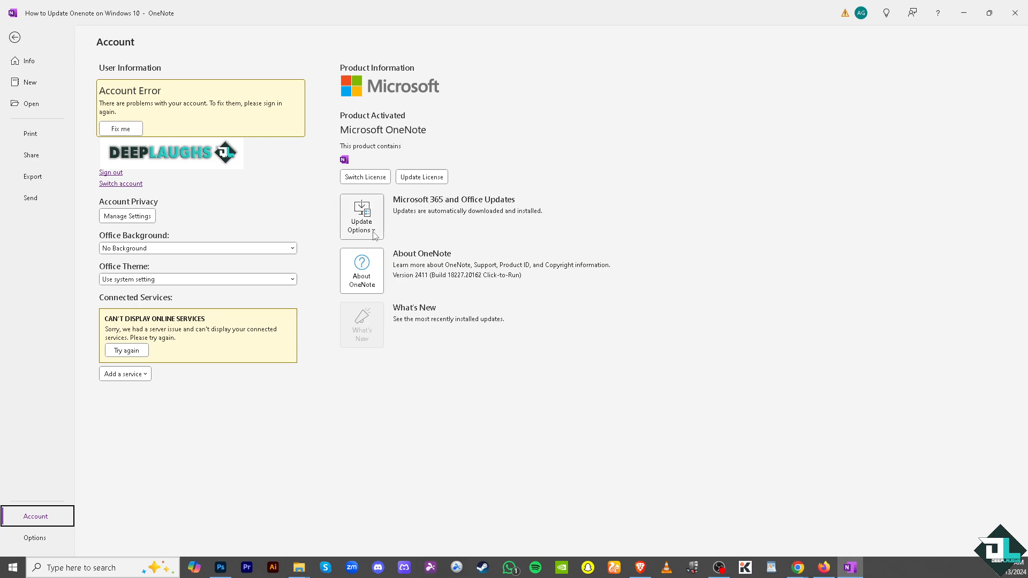
# Expand Update Options to list Update Now, Disable Updates, View Updates and About Updates
pyautogui.click(360, 216)
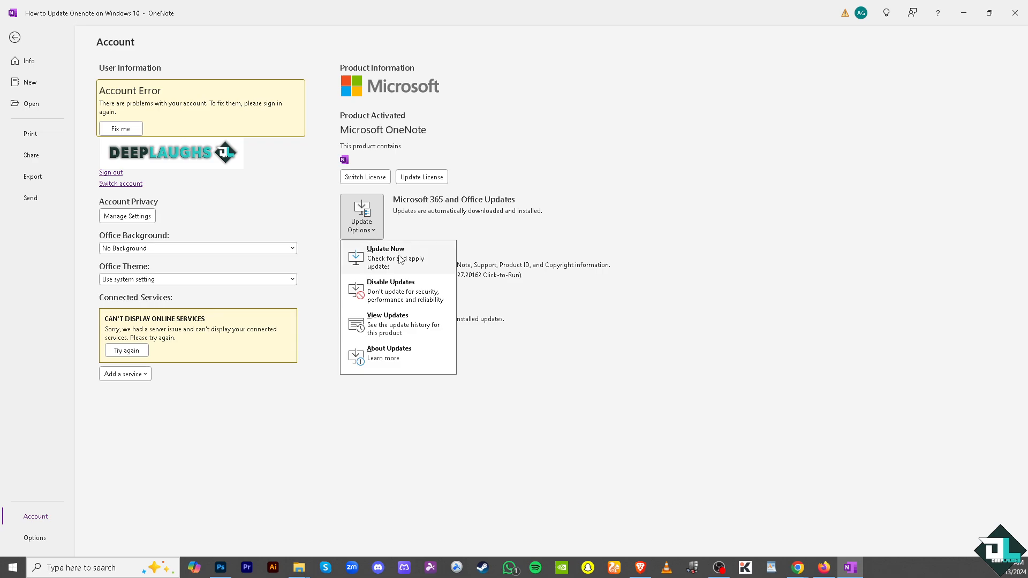
pyautogui.moveTo(417, 272)
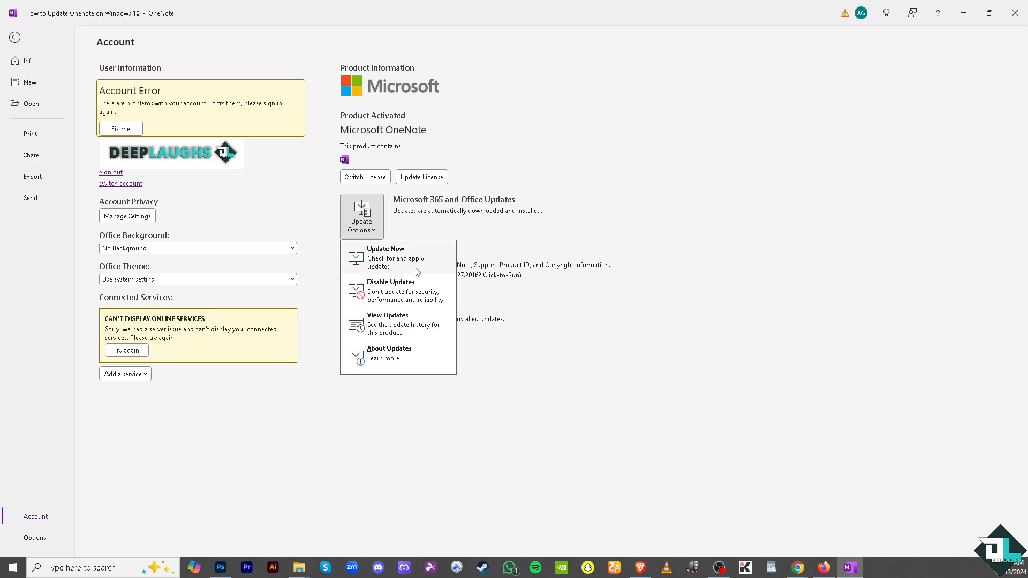
pyautogui.moveTo(411, 292)
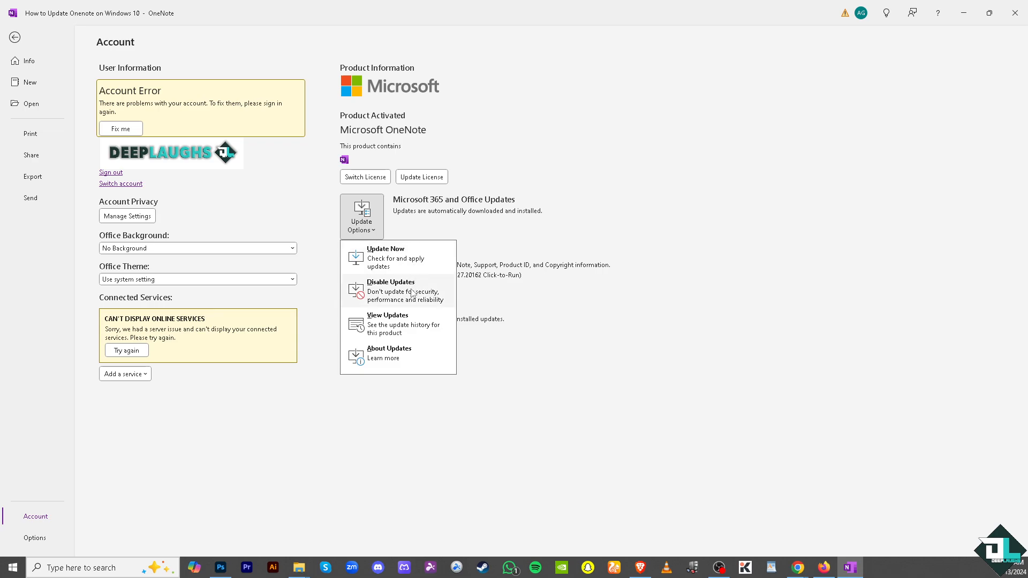
pyautogui.moveTo(419, 300)
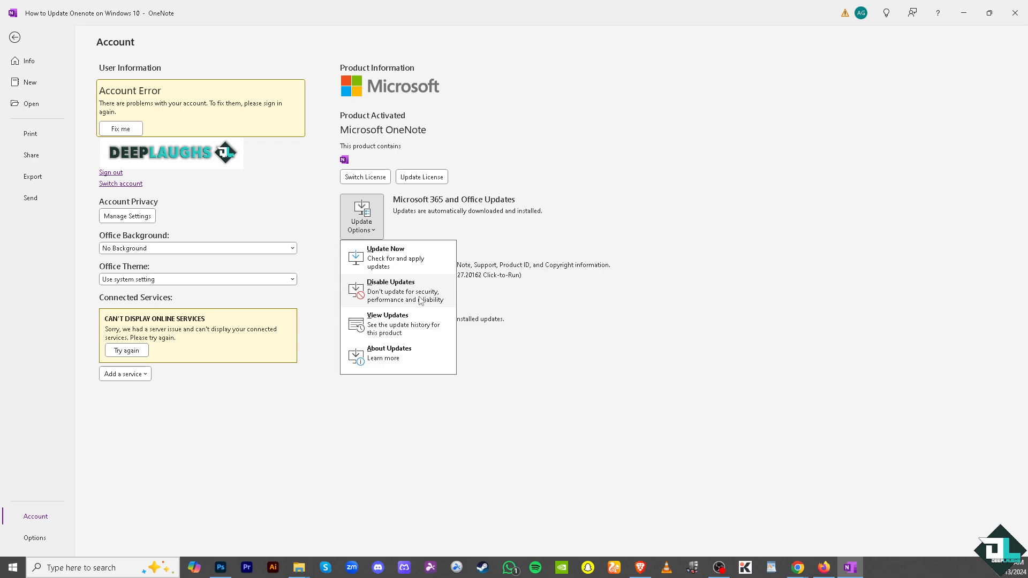
pyautogui.moveTo(426, 337)
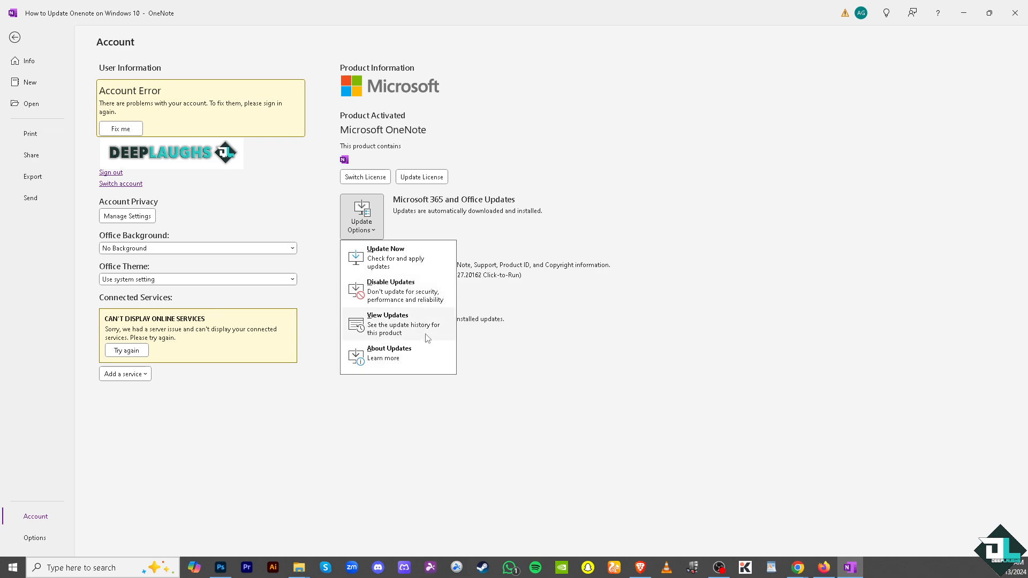
pyautogui.moveTo(419, 326)
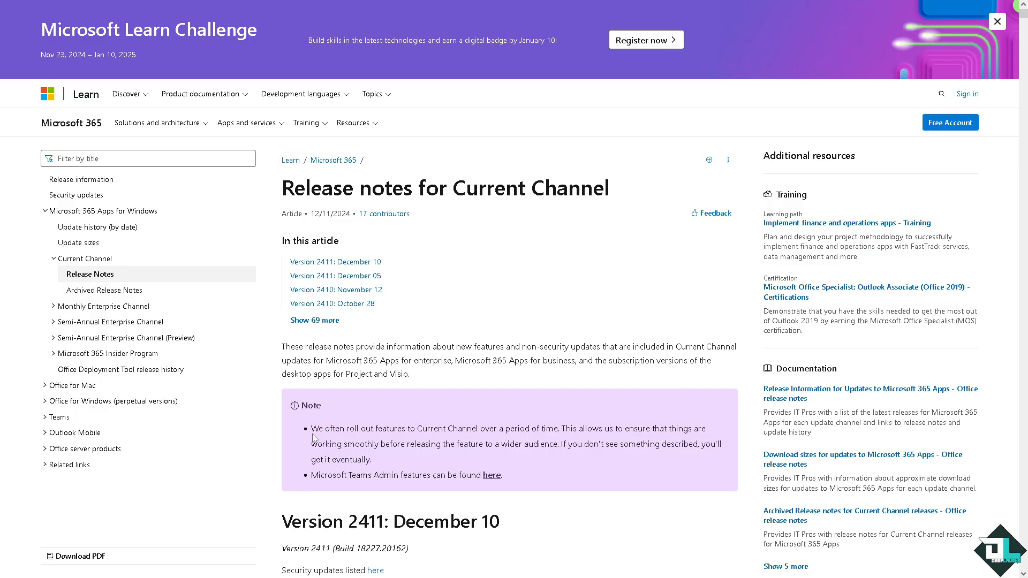
pyautogui.moveTo(500, 343)
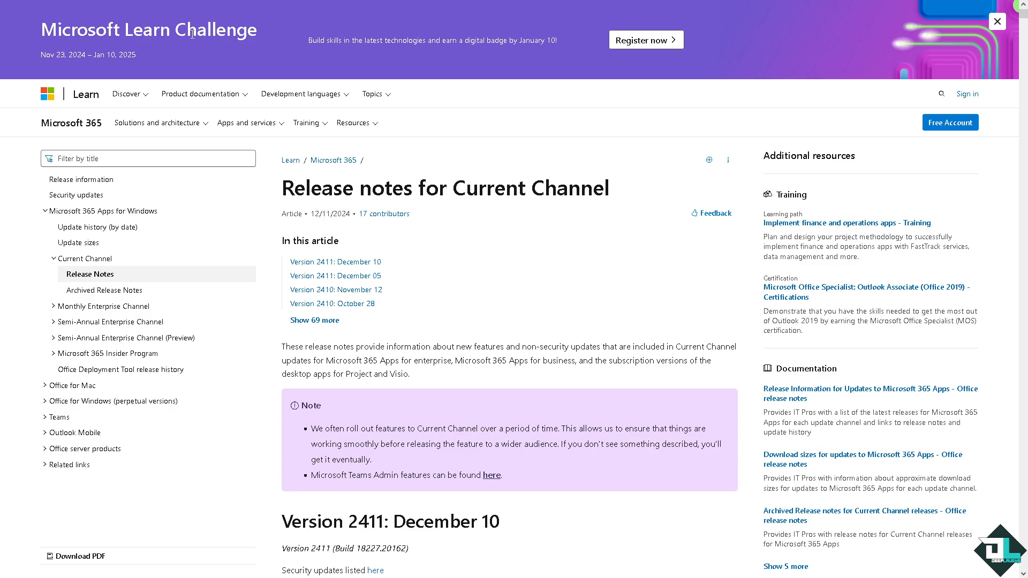
pyautogui.moveTo(398, 230)
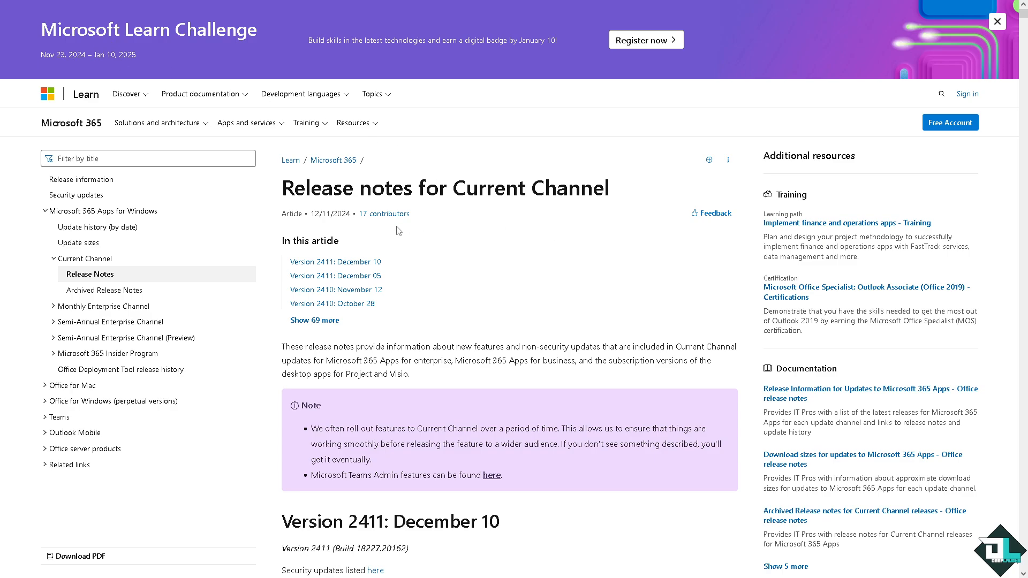
pyautogui.moveTo(335, 261)
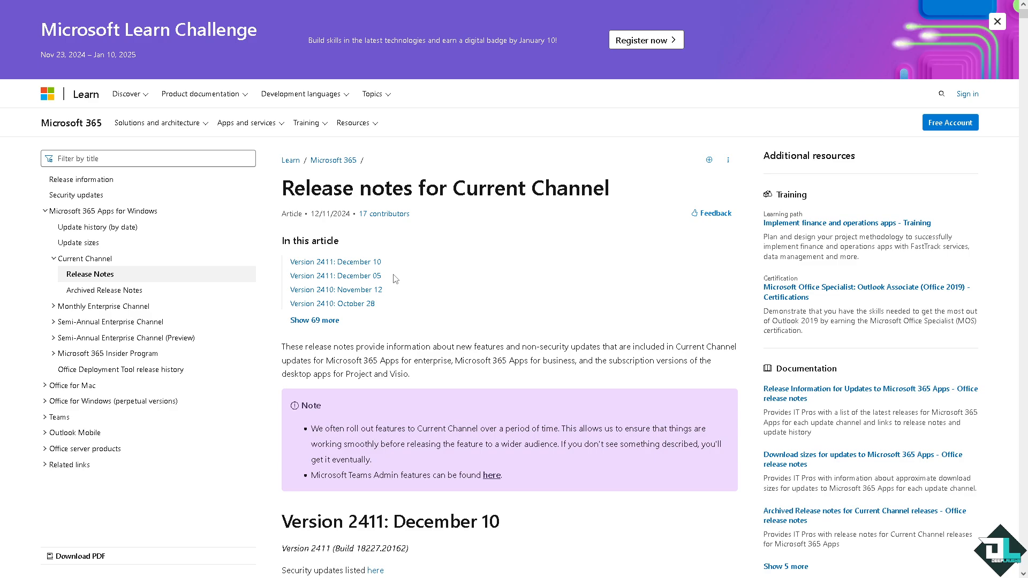
pyautogui.moveTo(436, 274)
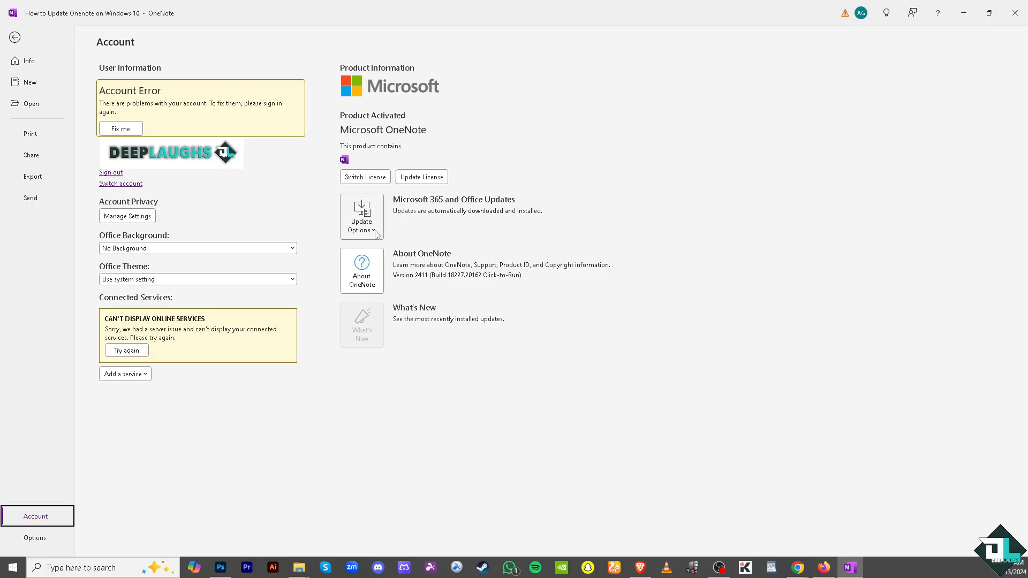
# Run Update Now, get the 'You're up to date!' notice and close it
pyautogui.click(360, 218)
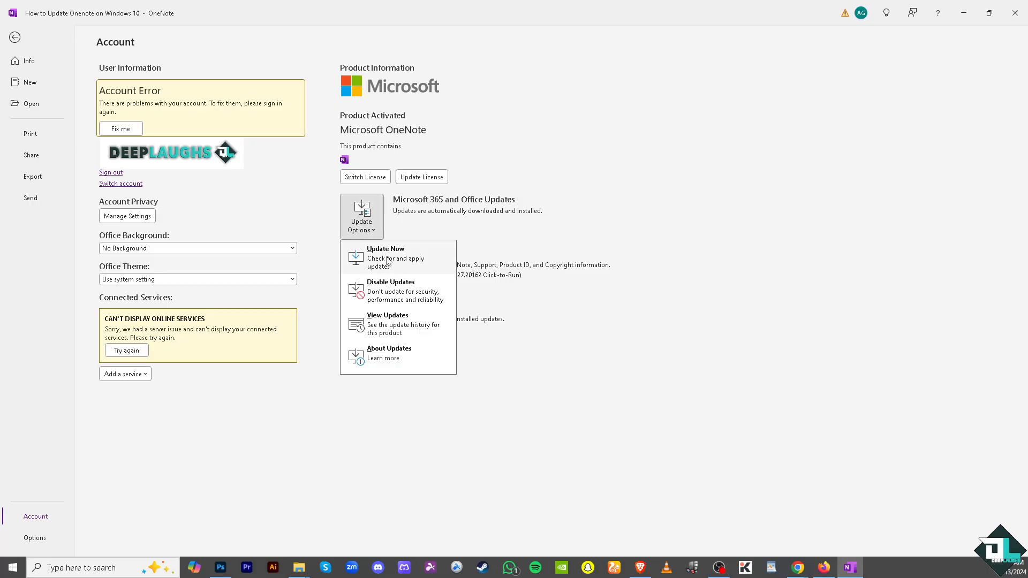
pyautogui.click(384, 252)
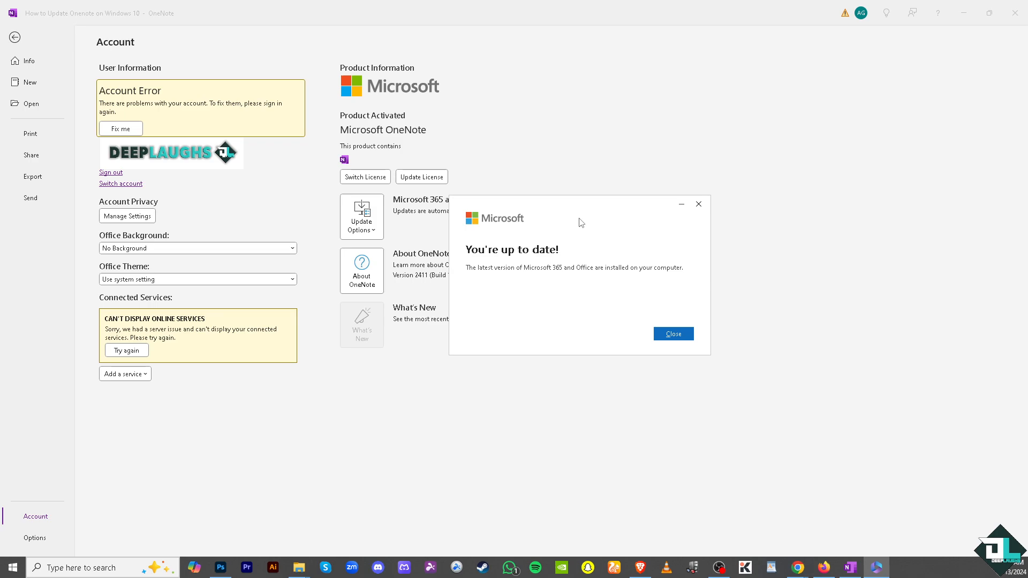
pyautogui.moveTo(579, 245)
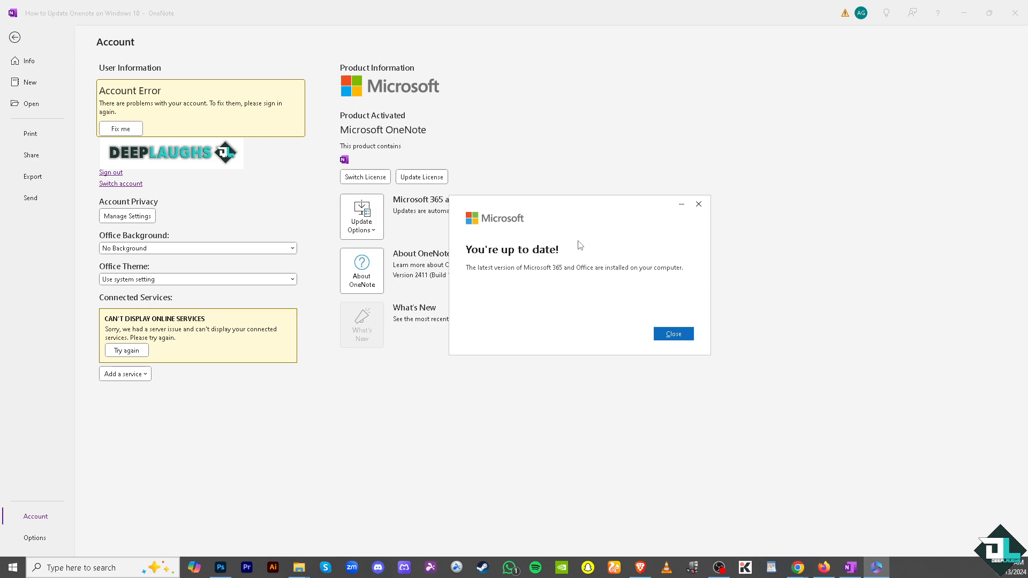
pyautogui.click(672, 334)
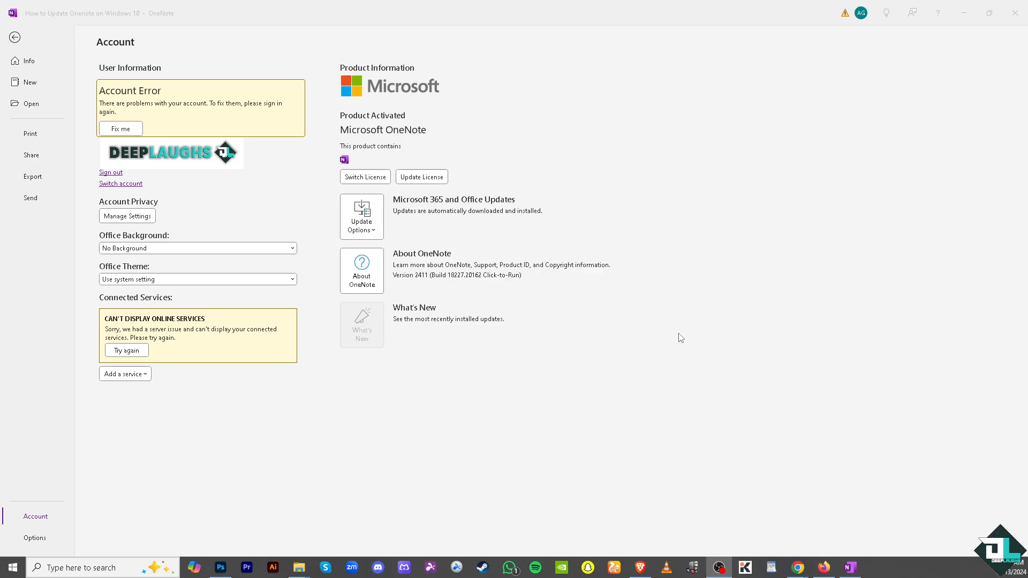
pyautogui.moveTo(388, 216)
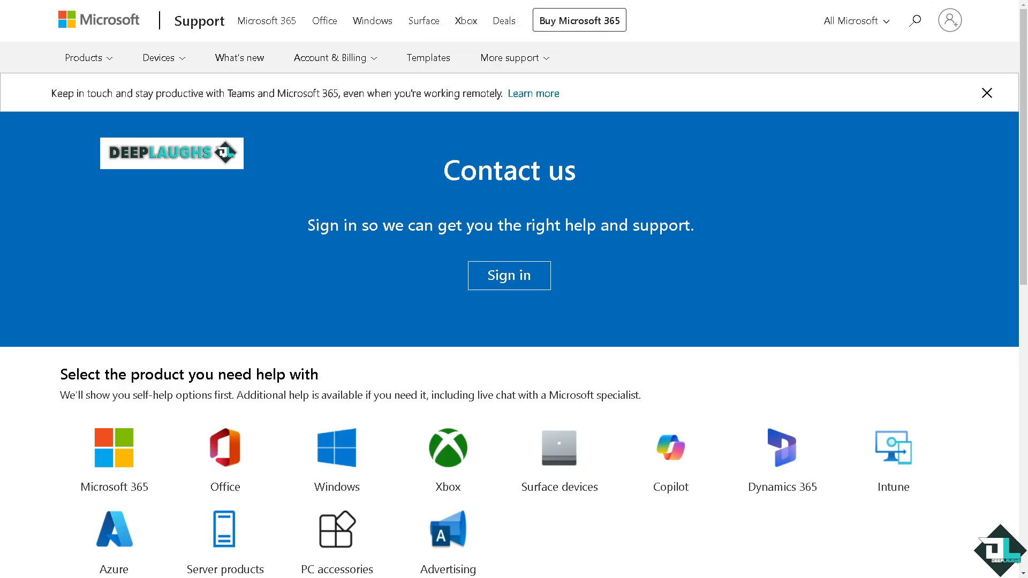
pyautogui.moveTo(275, 352)
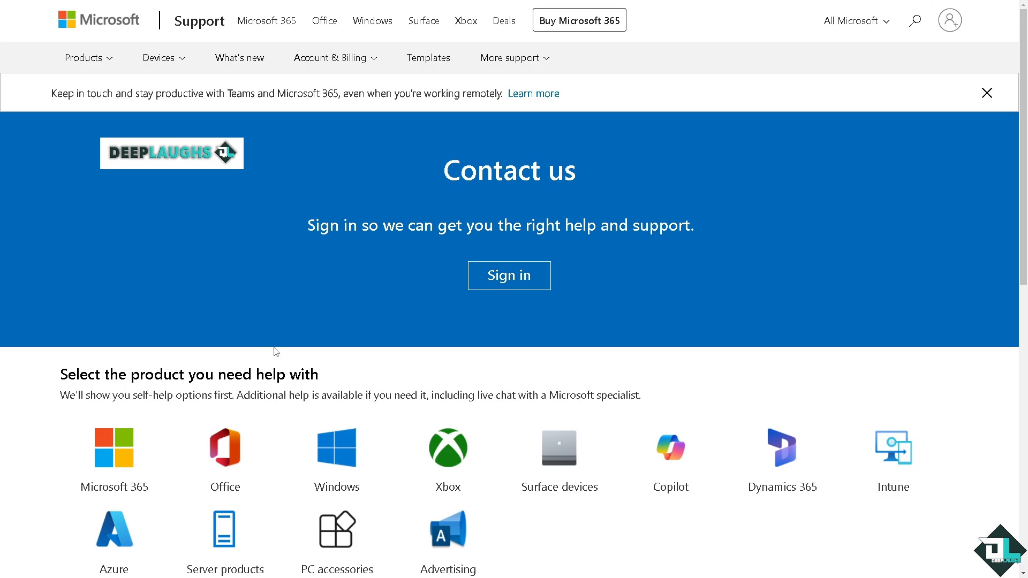
# Choose the Microsoft 365 tile on Contact us to get Home or Business support choices
pyautogui.scroll(-3)
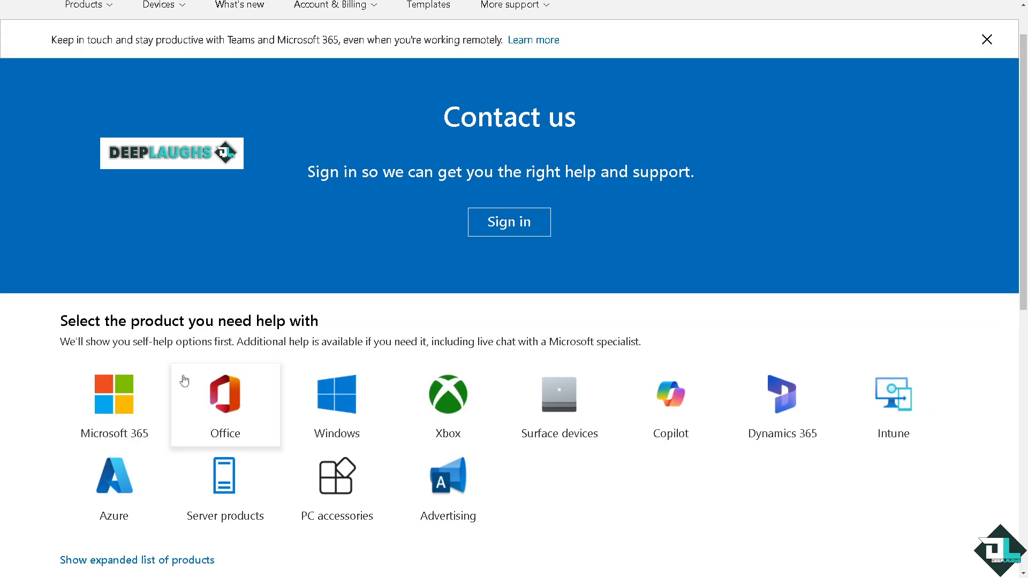
pyautogui.moveTo(115, 395)
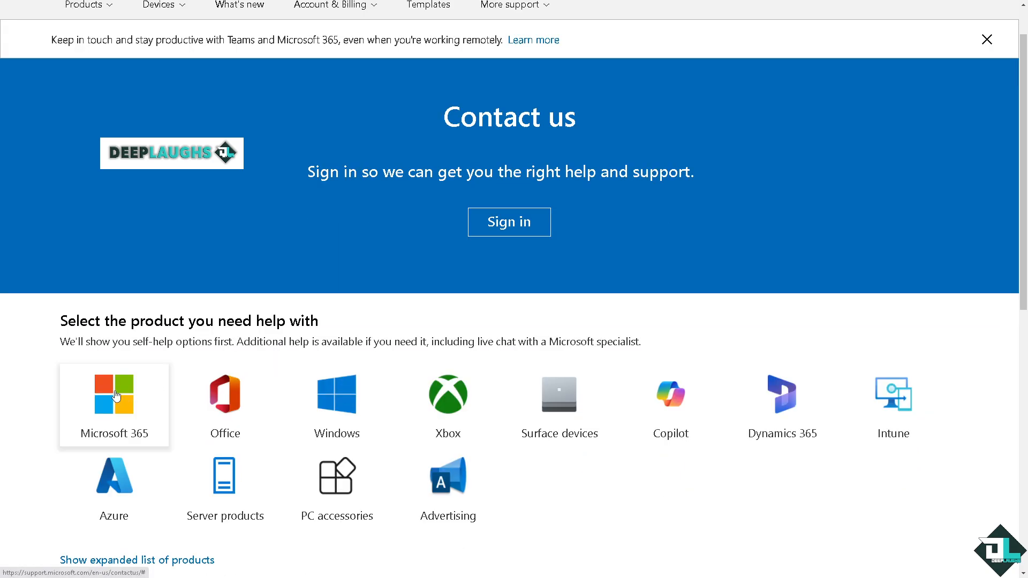
pyautogui.click(113, 405)
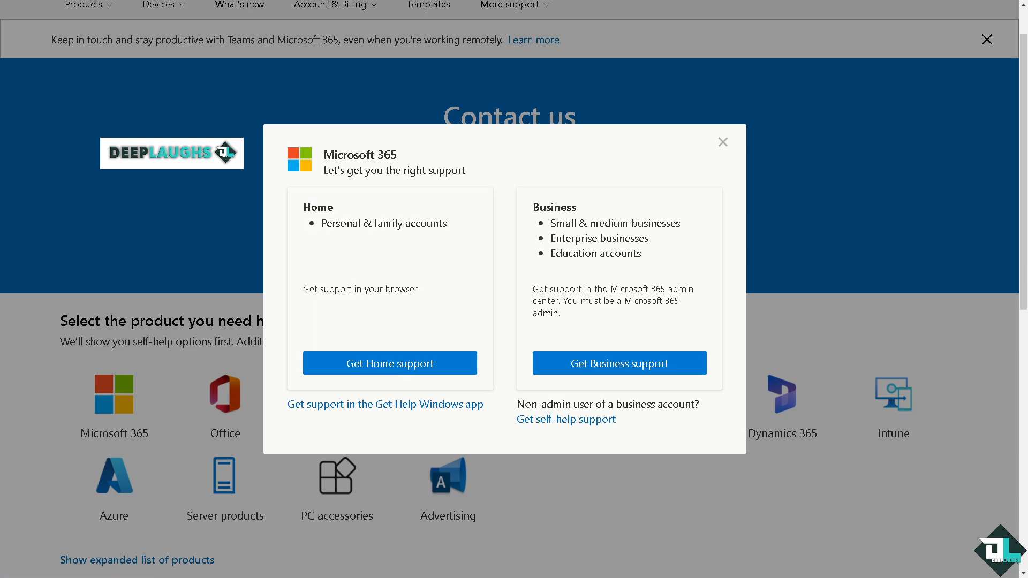